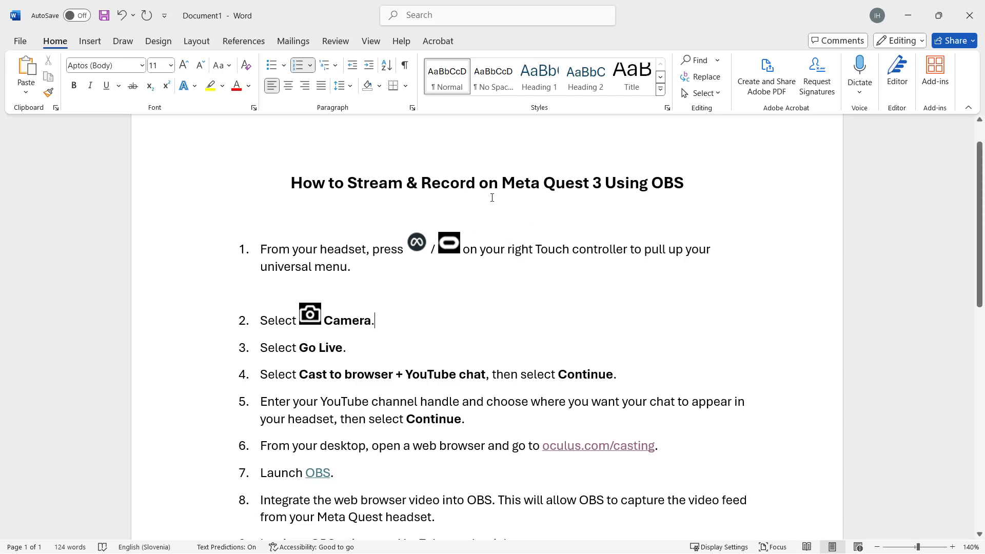
pyautogui.moveTo(616, 212)
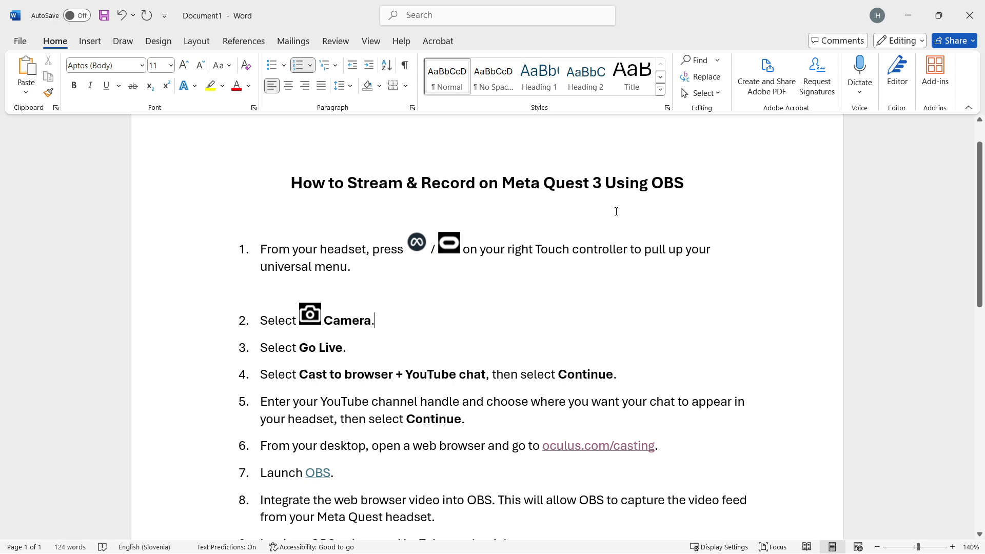
# Review the oculus.com/casting page, then minimize the browser so the Word guide shows again
pyautogui.scroll(-3)
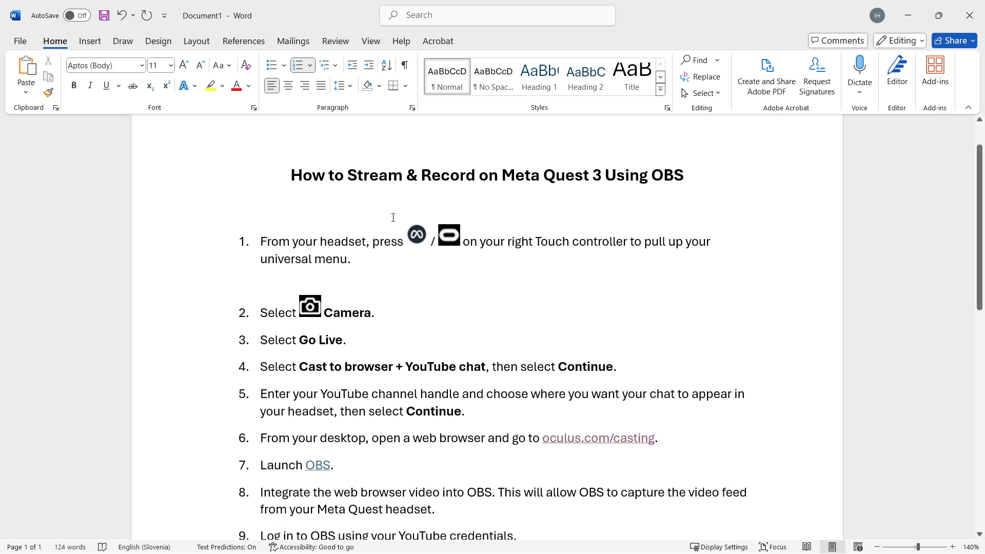
pyautogui.scroll(-3)
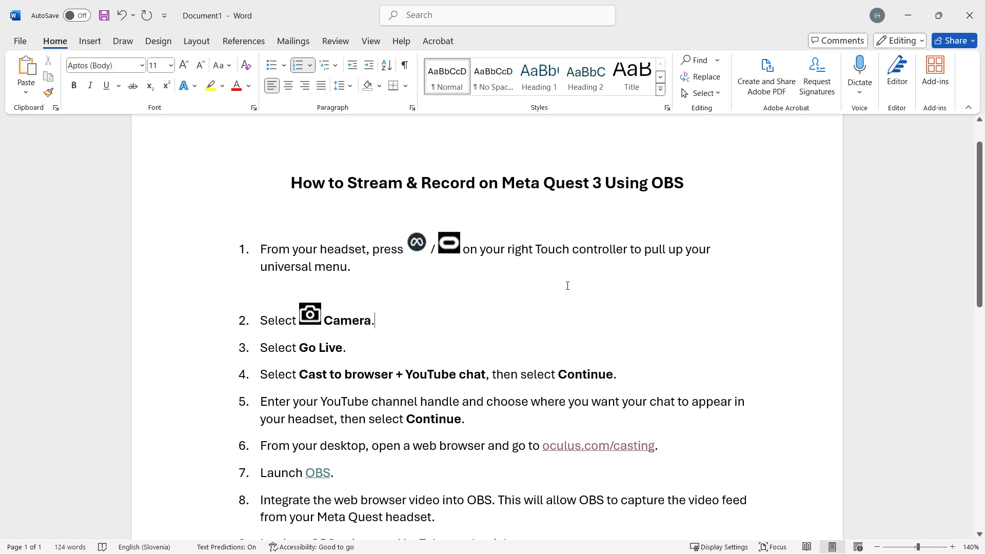
pyautogui.moveTo(347, 278)
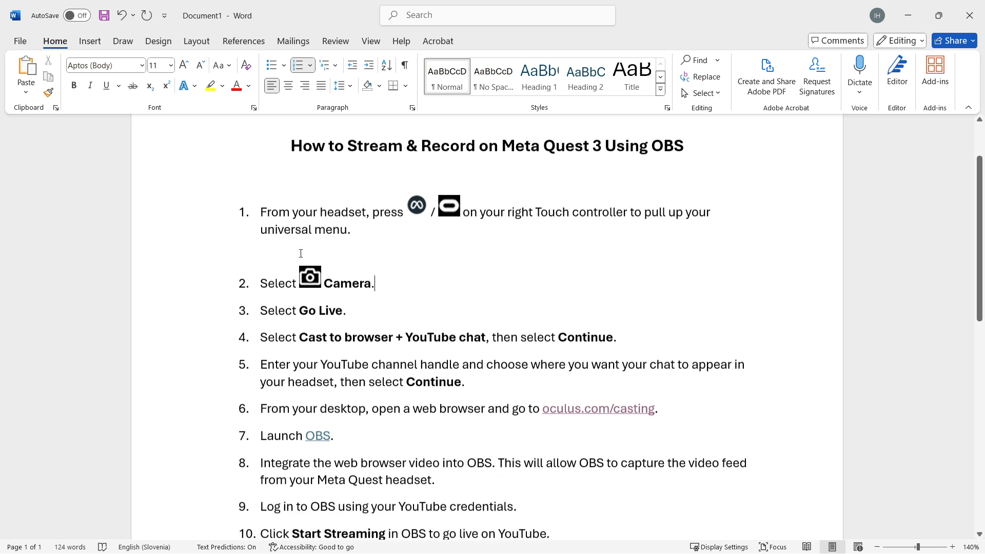
pyautogui.scroll(3)
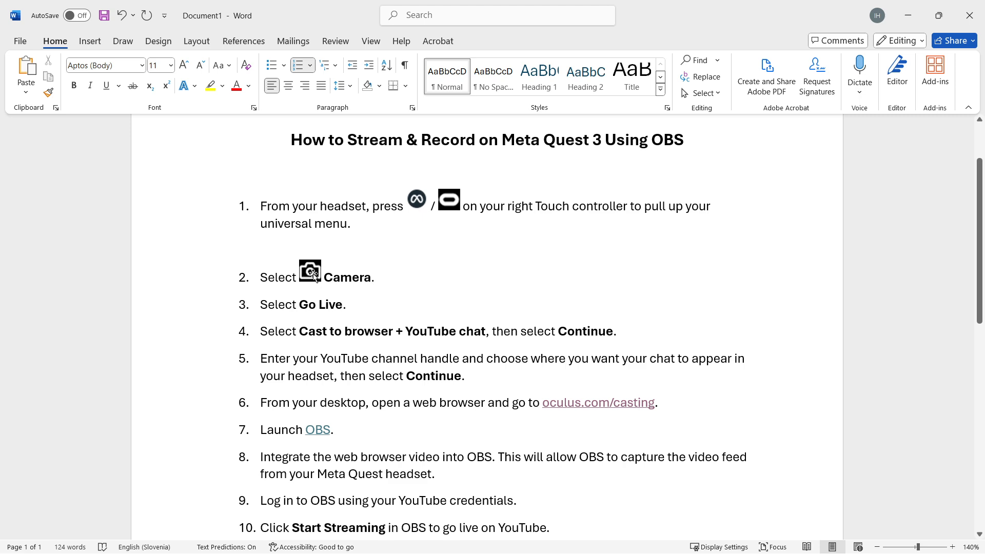
pyautogui.moveTo(308, 317)
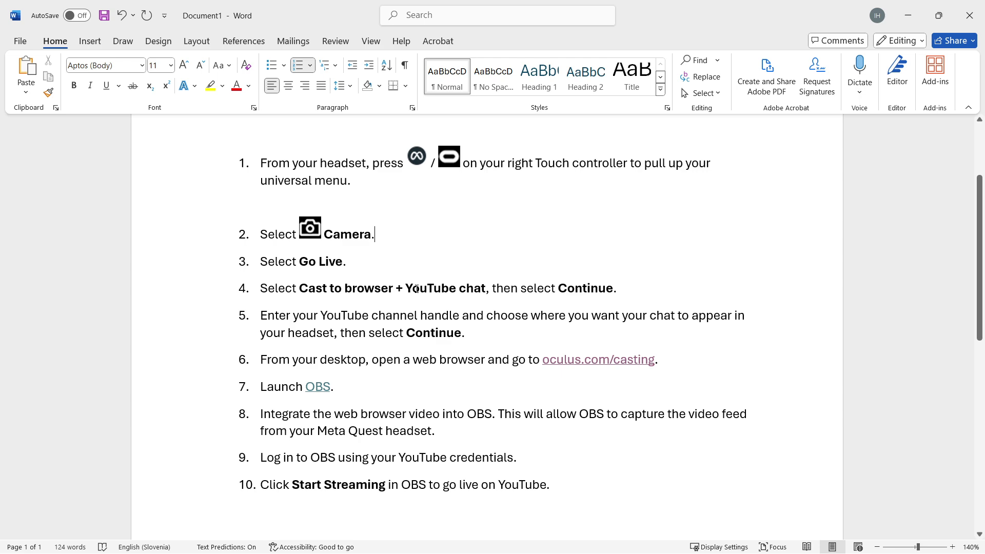
pyautogui.moveTo(533, 289)
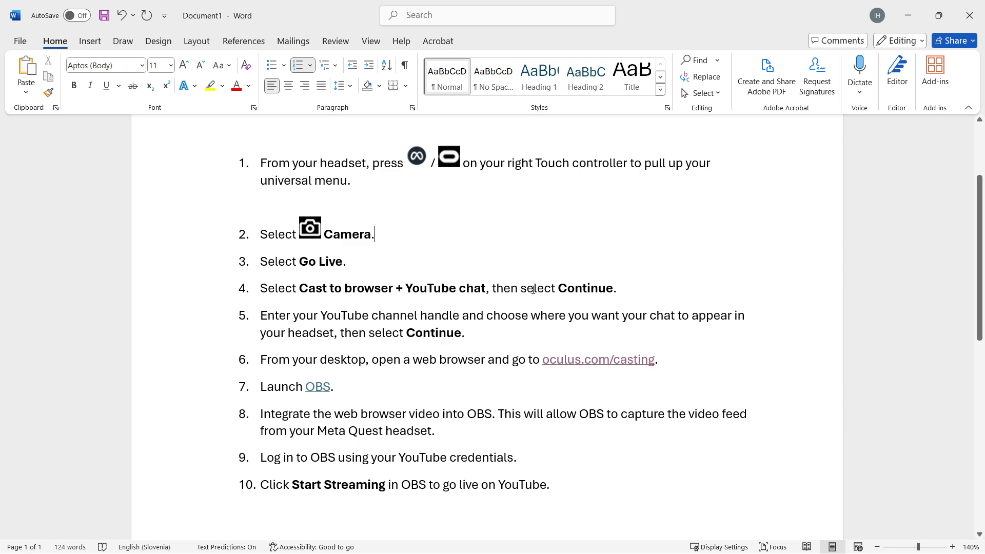
pyautogui.moveTo(294, 329)
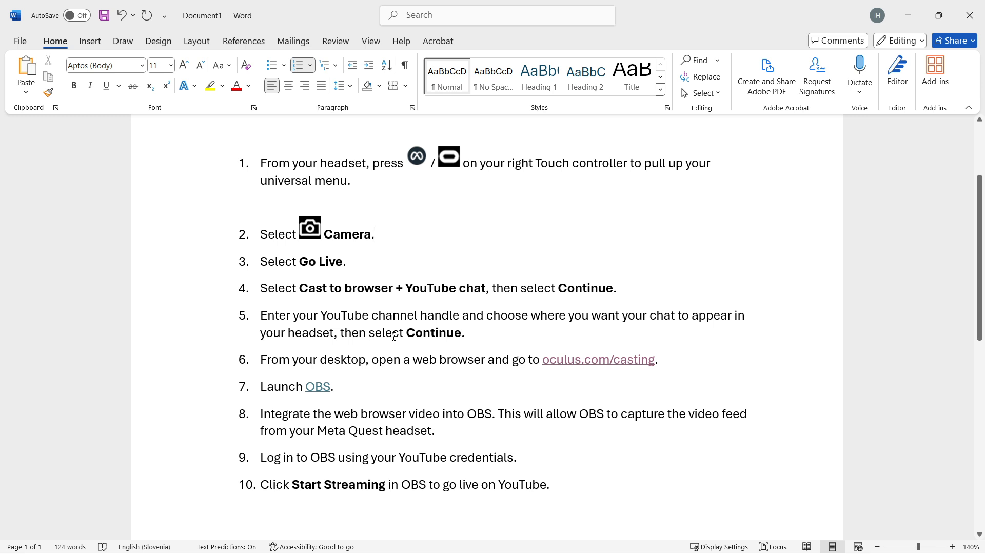
pyautogui.moveTo(357, 367)
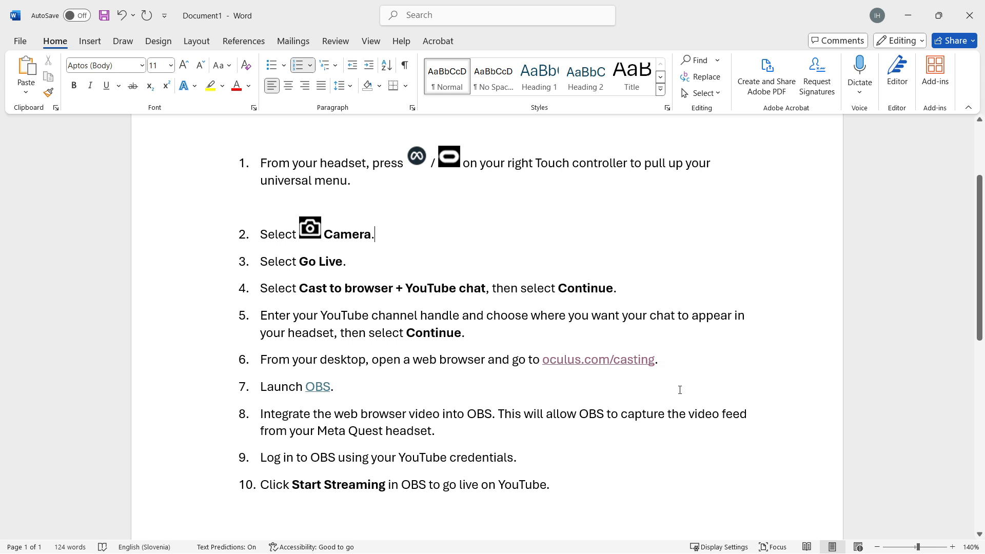
pyautogui.moveTo(679, 389)
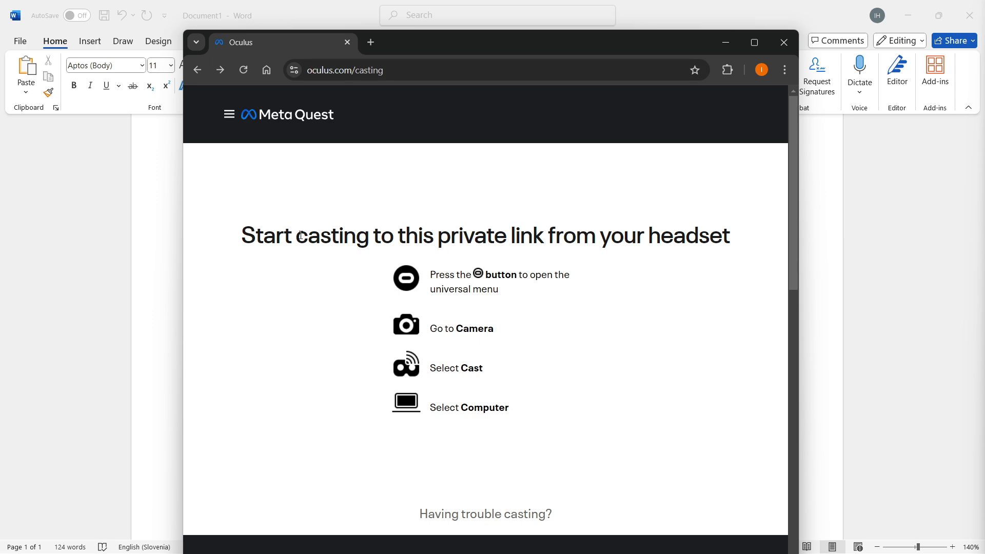
pyautogui.moveTo(440, 242)
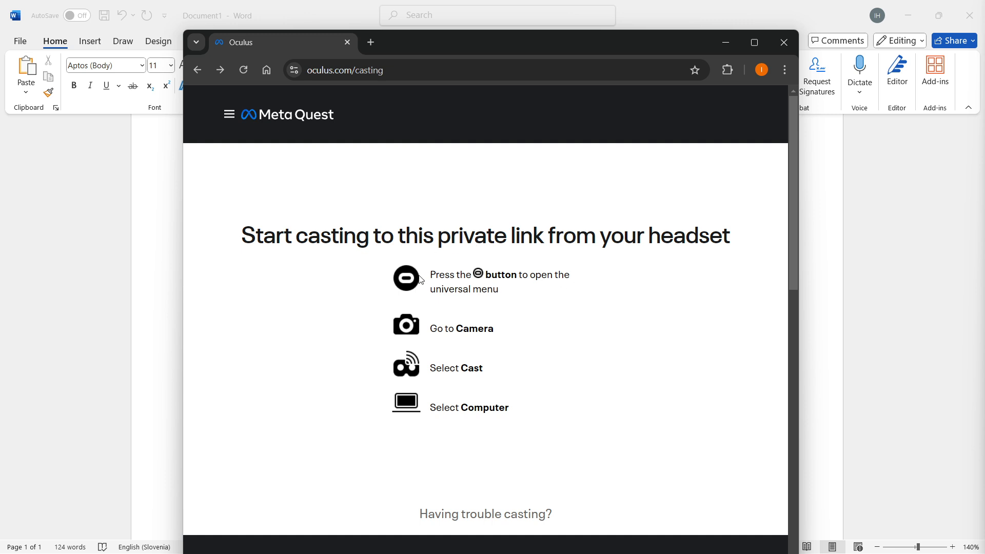
pyautogui.moveTo(511, 380)
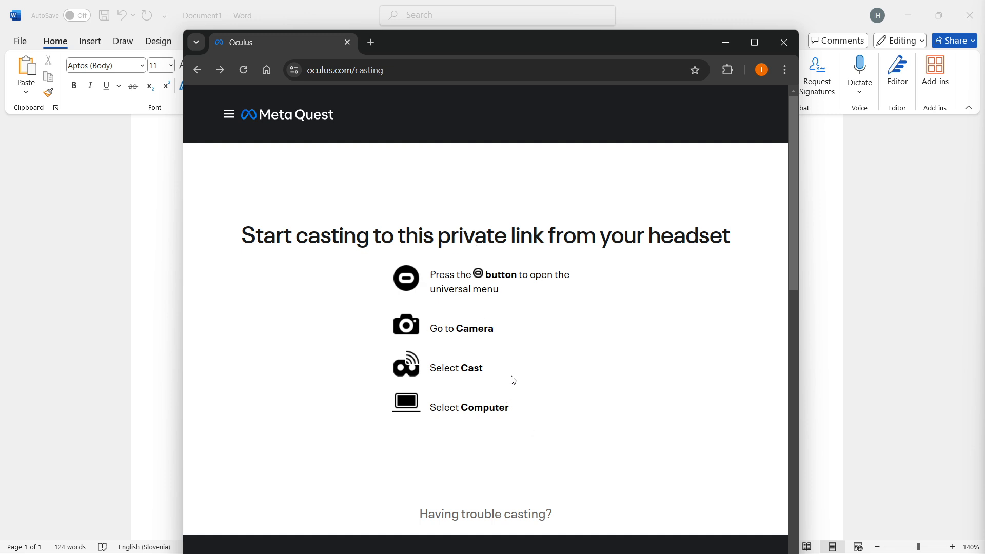
pyautogui.moveTo(484, 174)
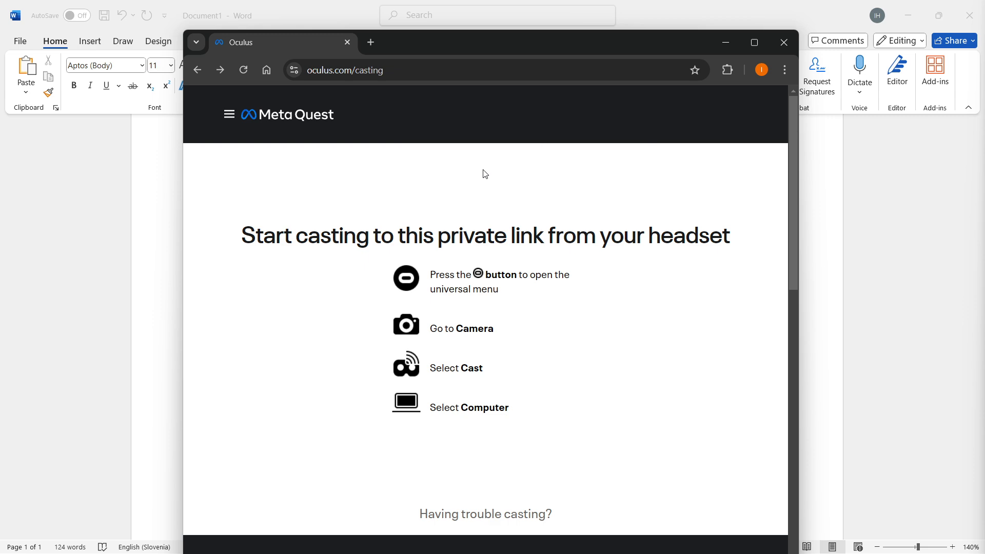
pyautogui.moveTo(447, 160)
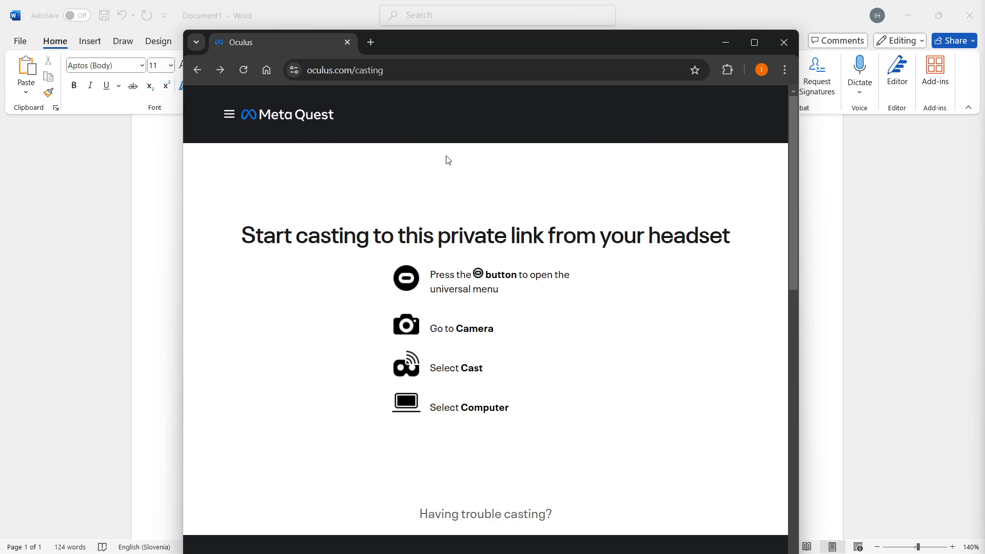
pyautogui.moveTo(485, 374)
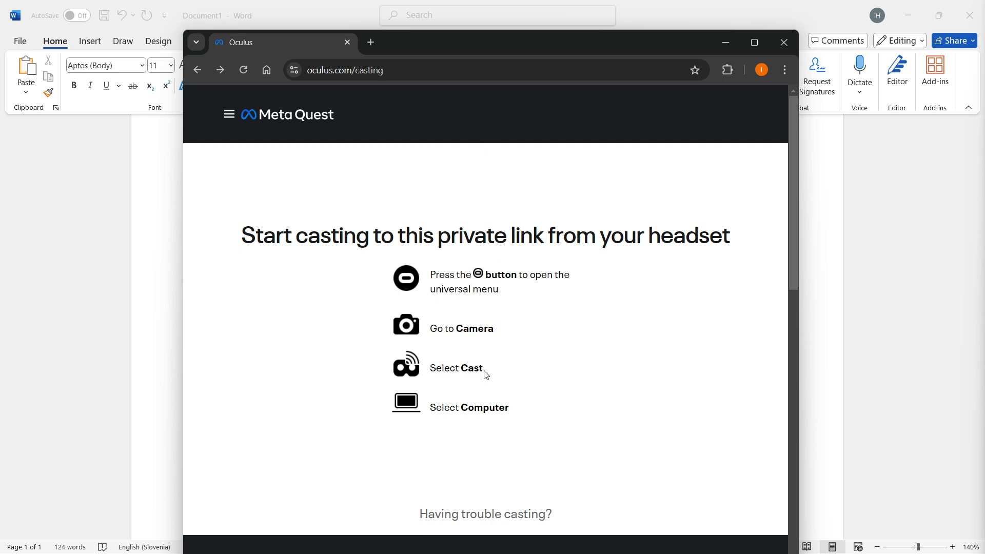
pyautogui.moveTo(490, 319)
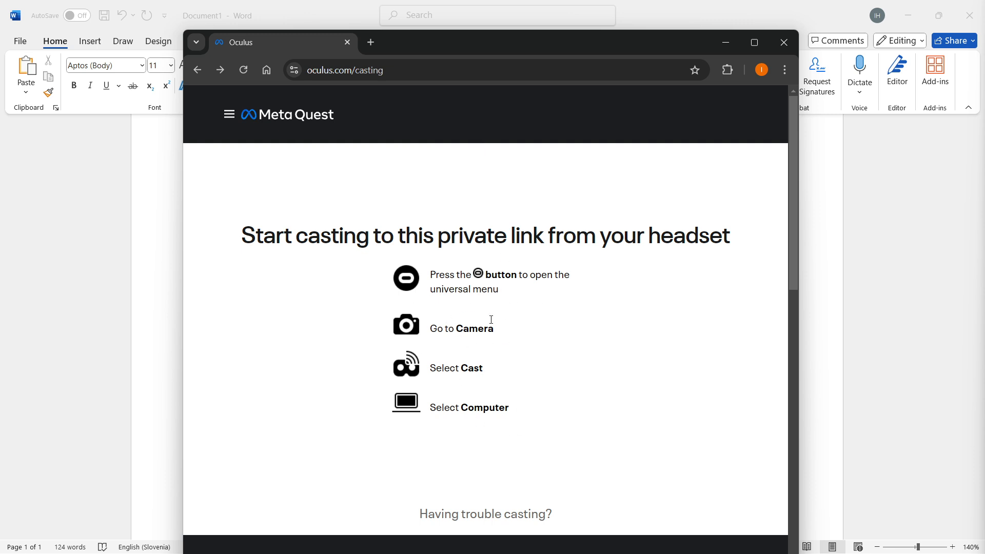
pyautogui.moveTo(309, 48)
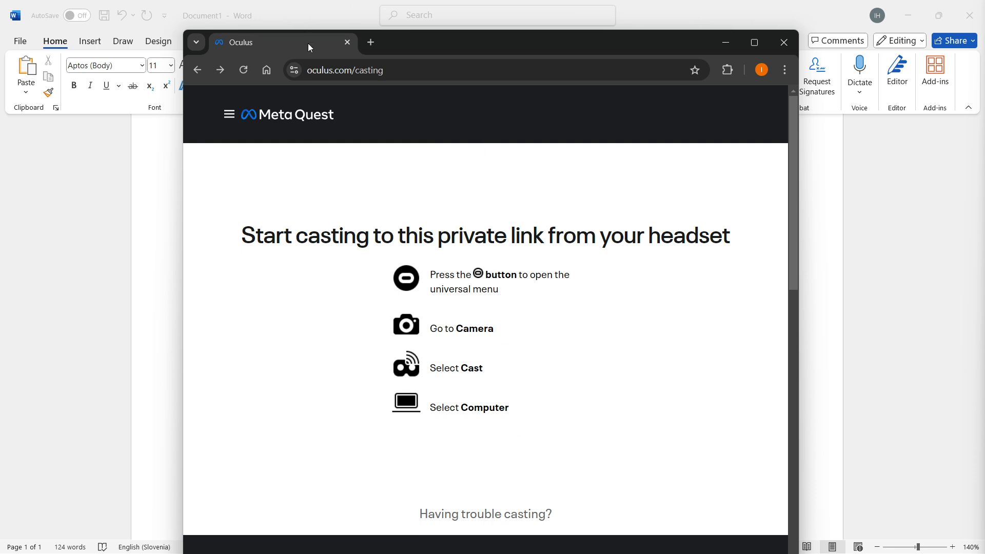
pyautogui.click(783, 42)
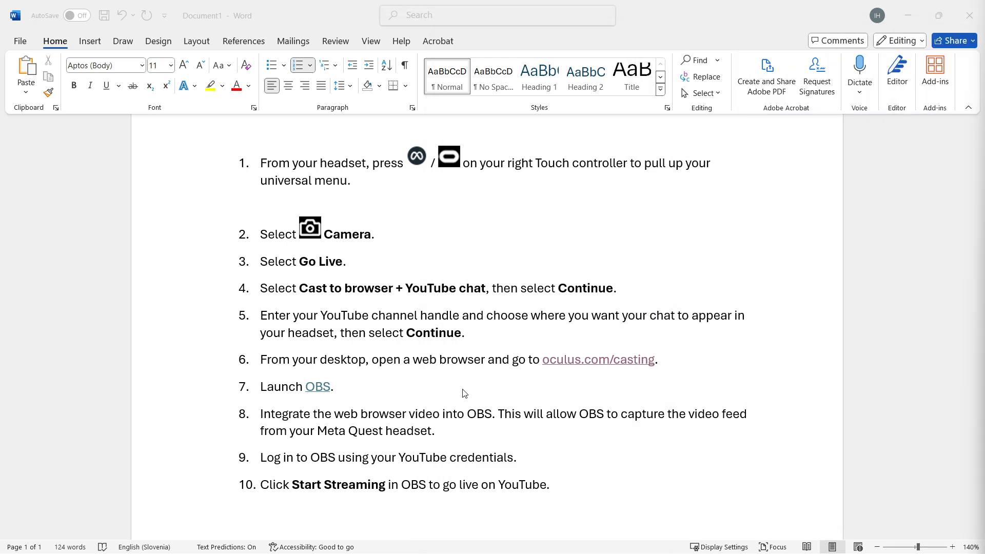
pyautogui.moveTo(393, 390)
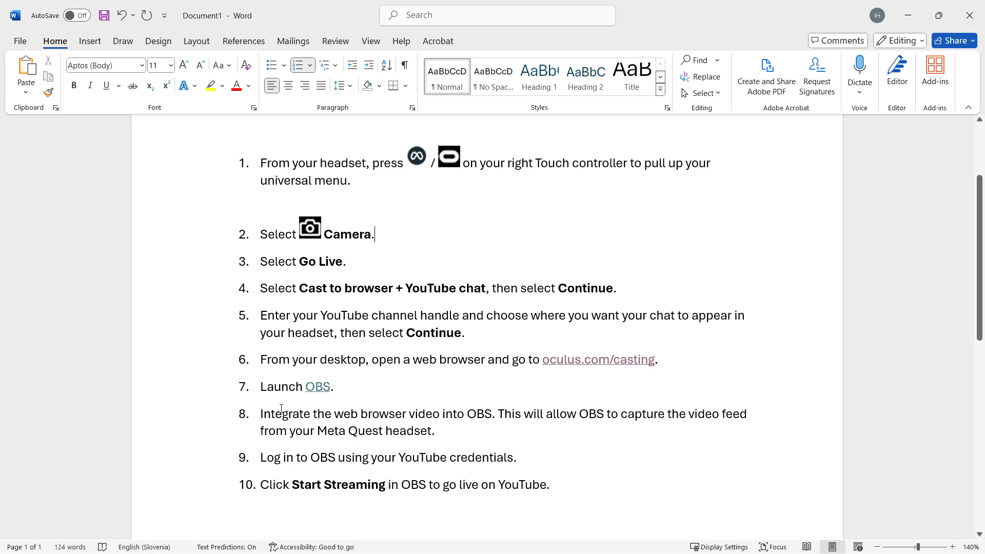
pyautogui.moveTo(405, 419)
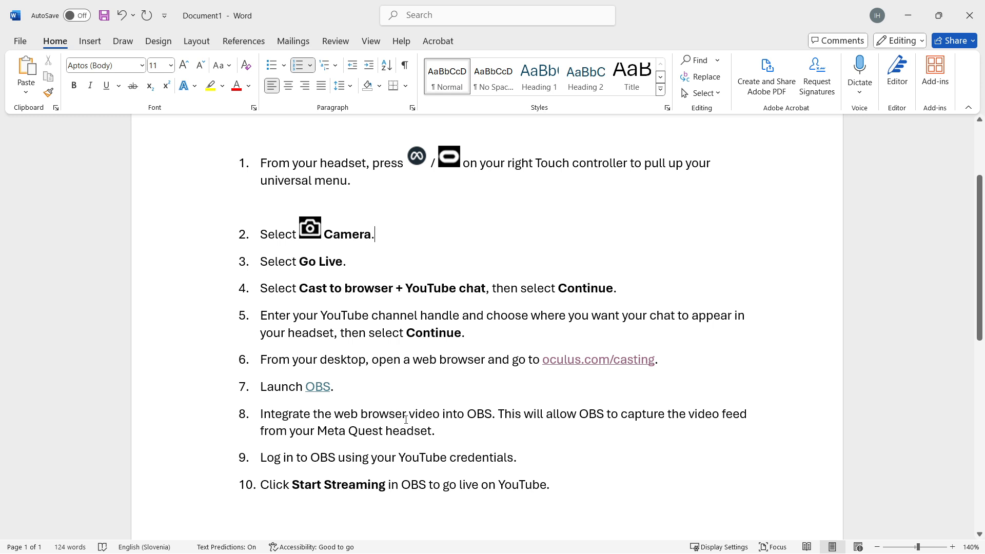
pyautogui.moveTo(472, 408)
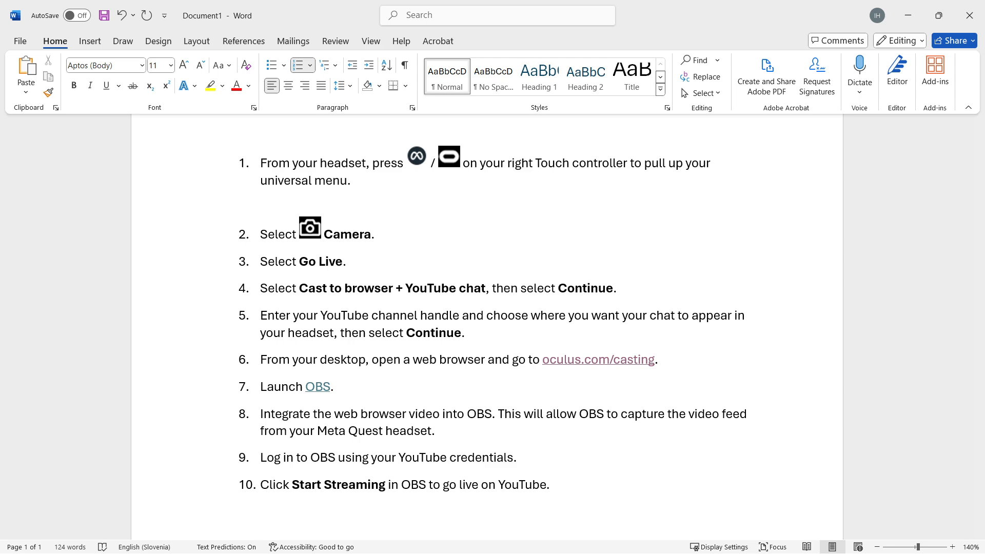
pyautogui.moveTo(979, 300)
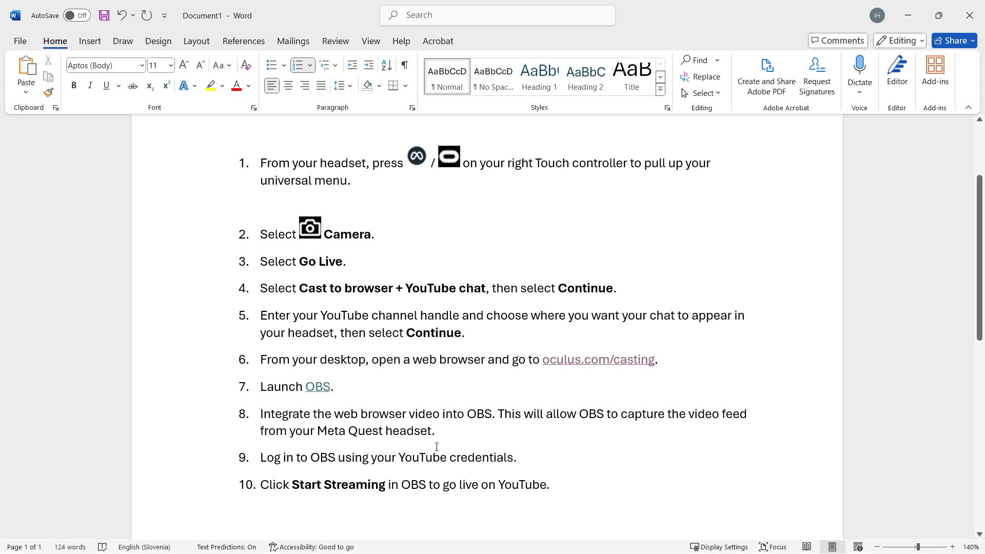
pyautogui.click(374, 233)
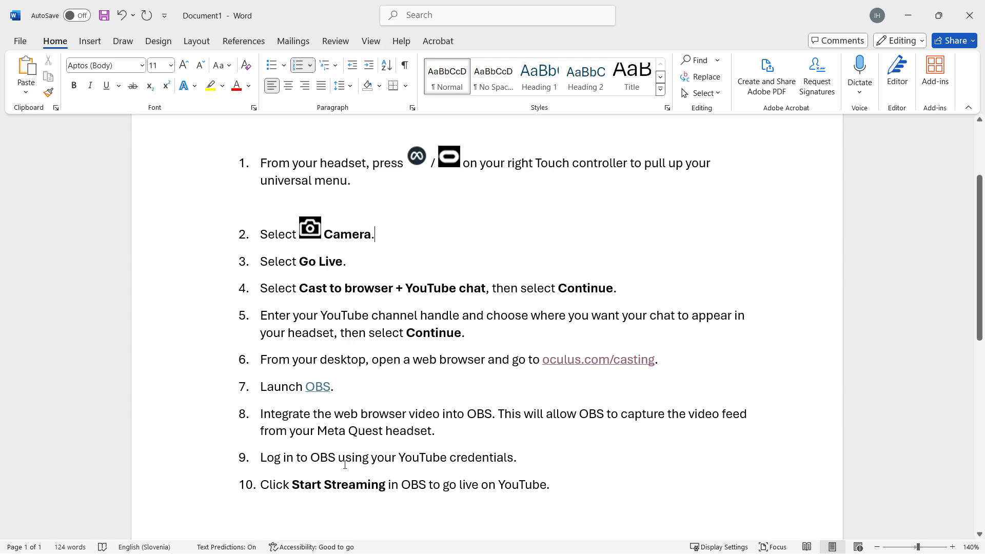
pyautogui.moveTo(421, 503)
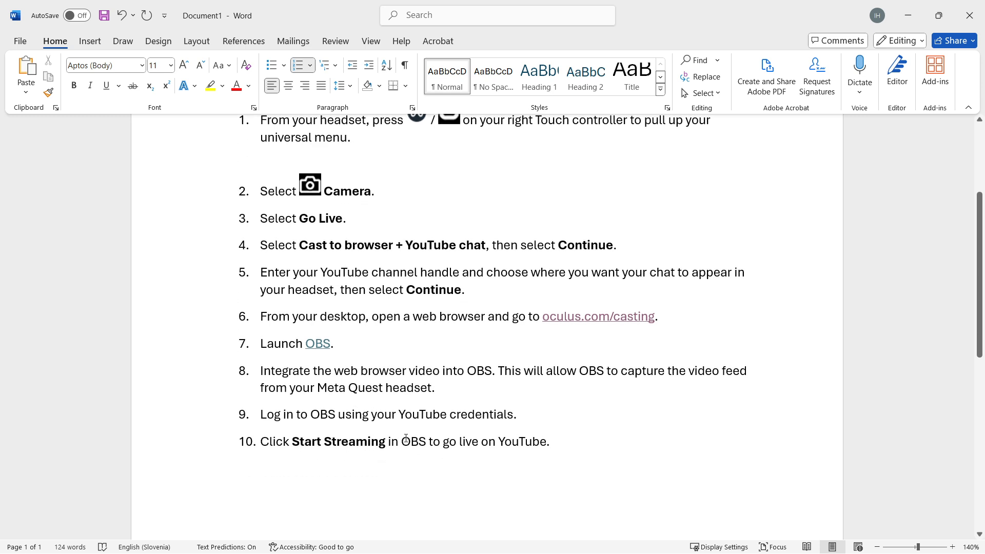
pyautogui.scroll(3)
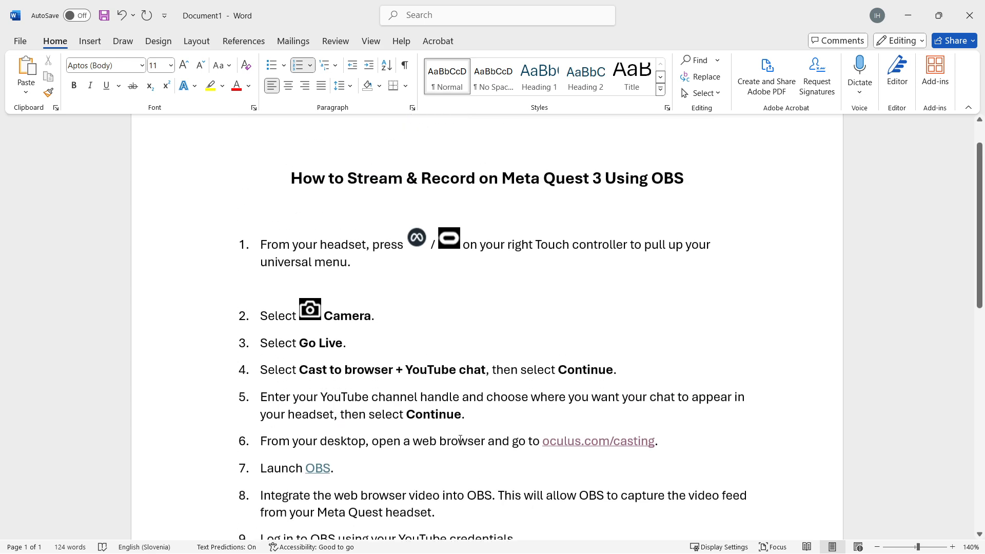